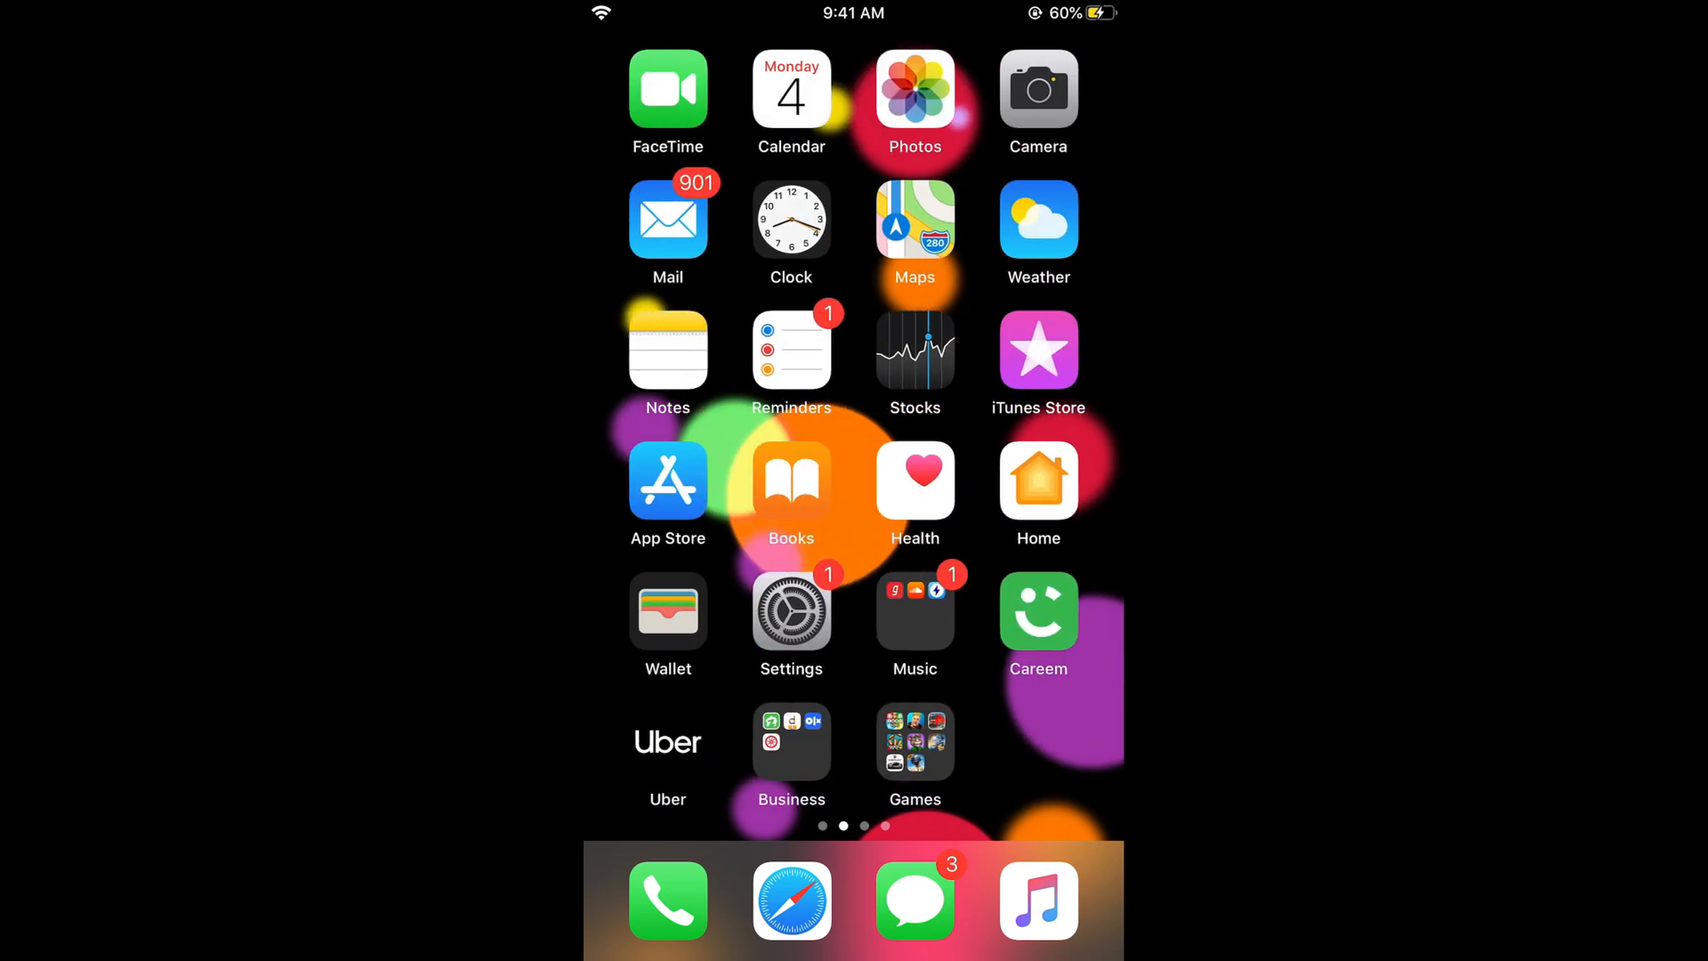
Open the SEMrush Team email in Mail and expand its sender and date details
left_click(666, 222)
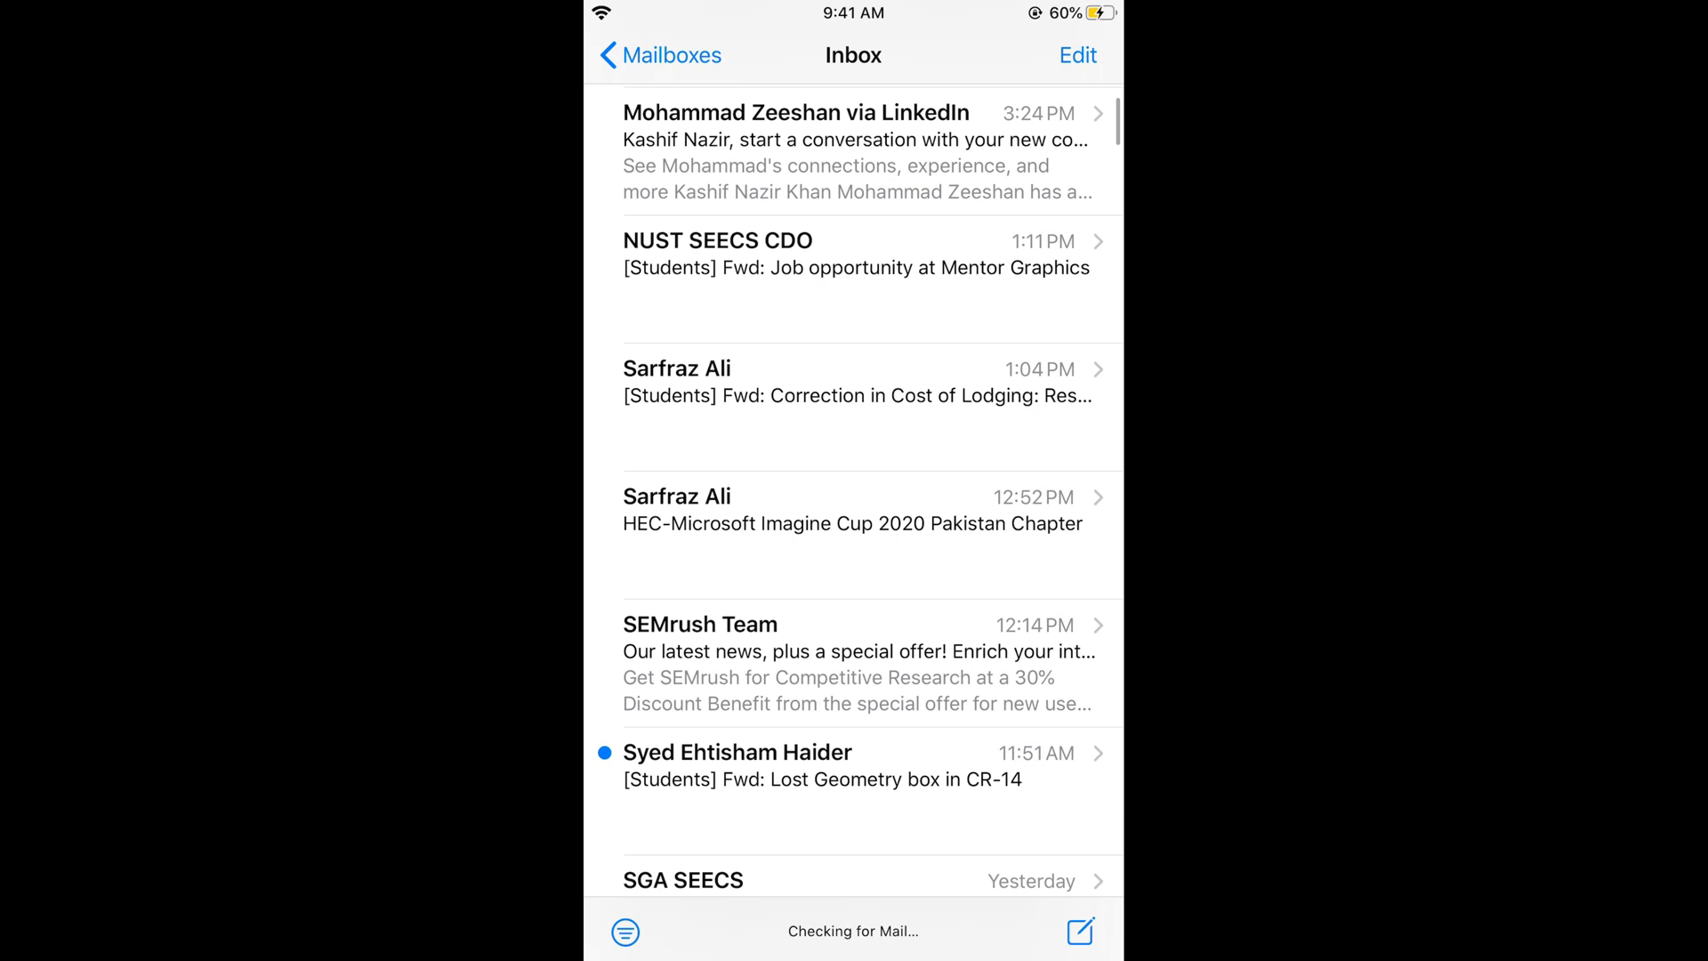
left_click(853, 654)
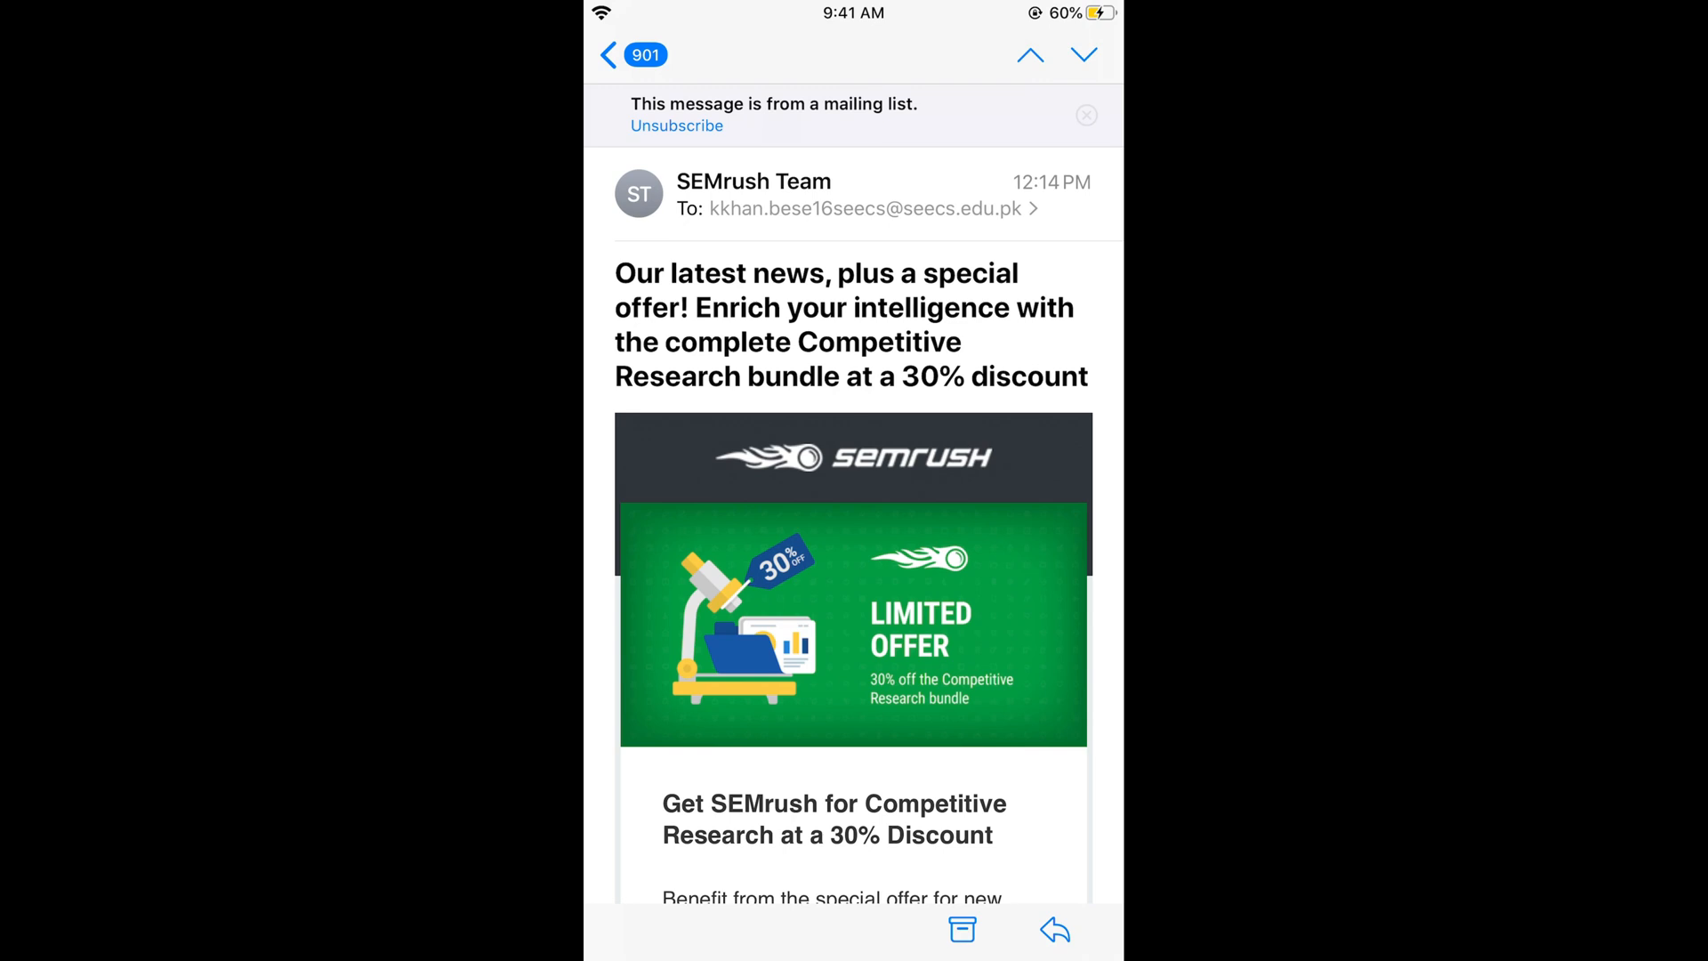
left_click(752, 181)
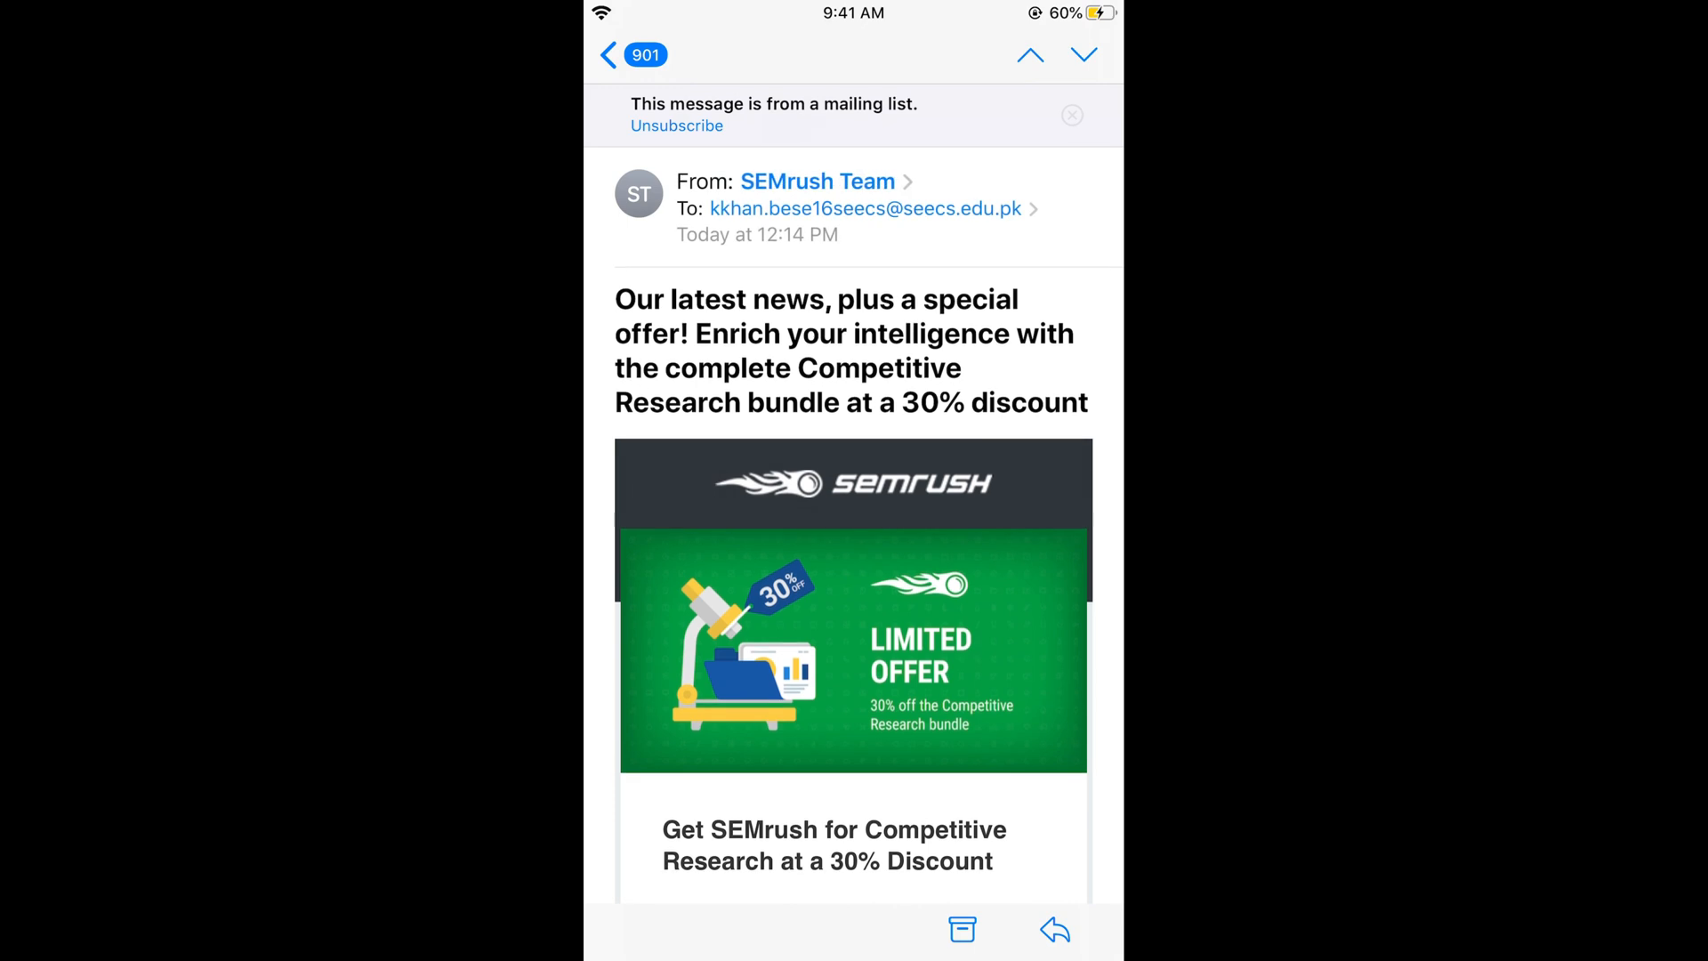
Block SEMrush Team from its contact card, then close and return home
left_click(815, 181)
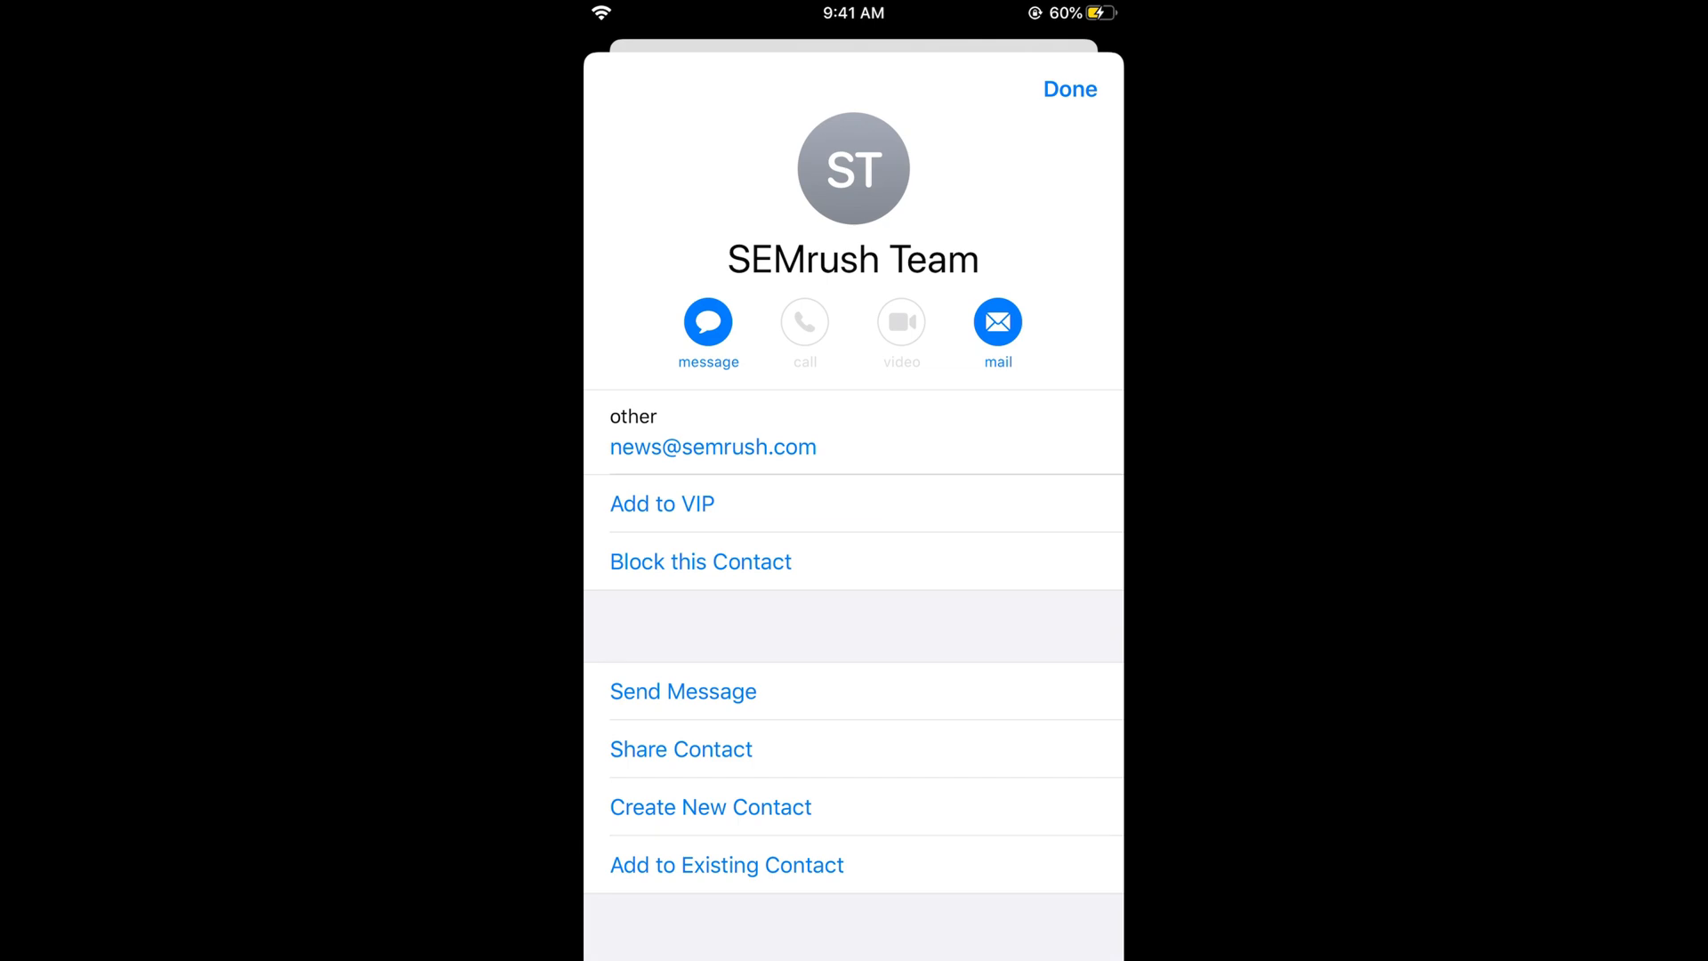
left_click(700, 562)
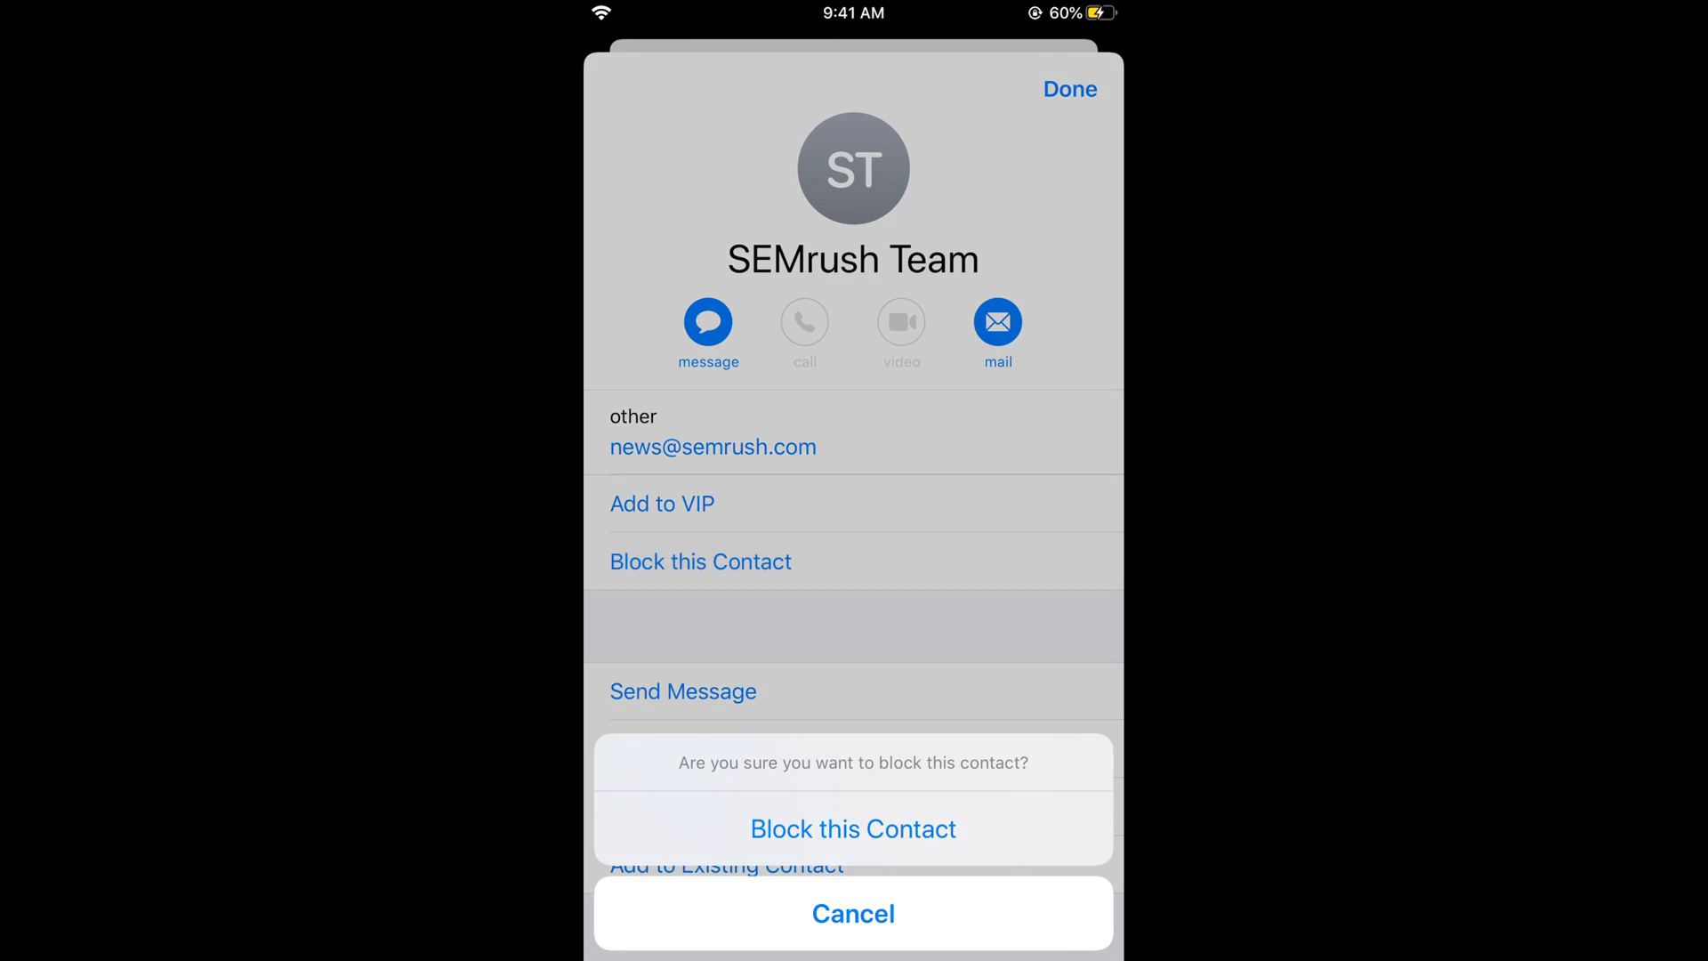
left_click(853, 828)
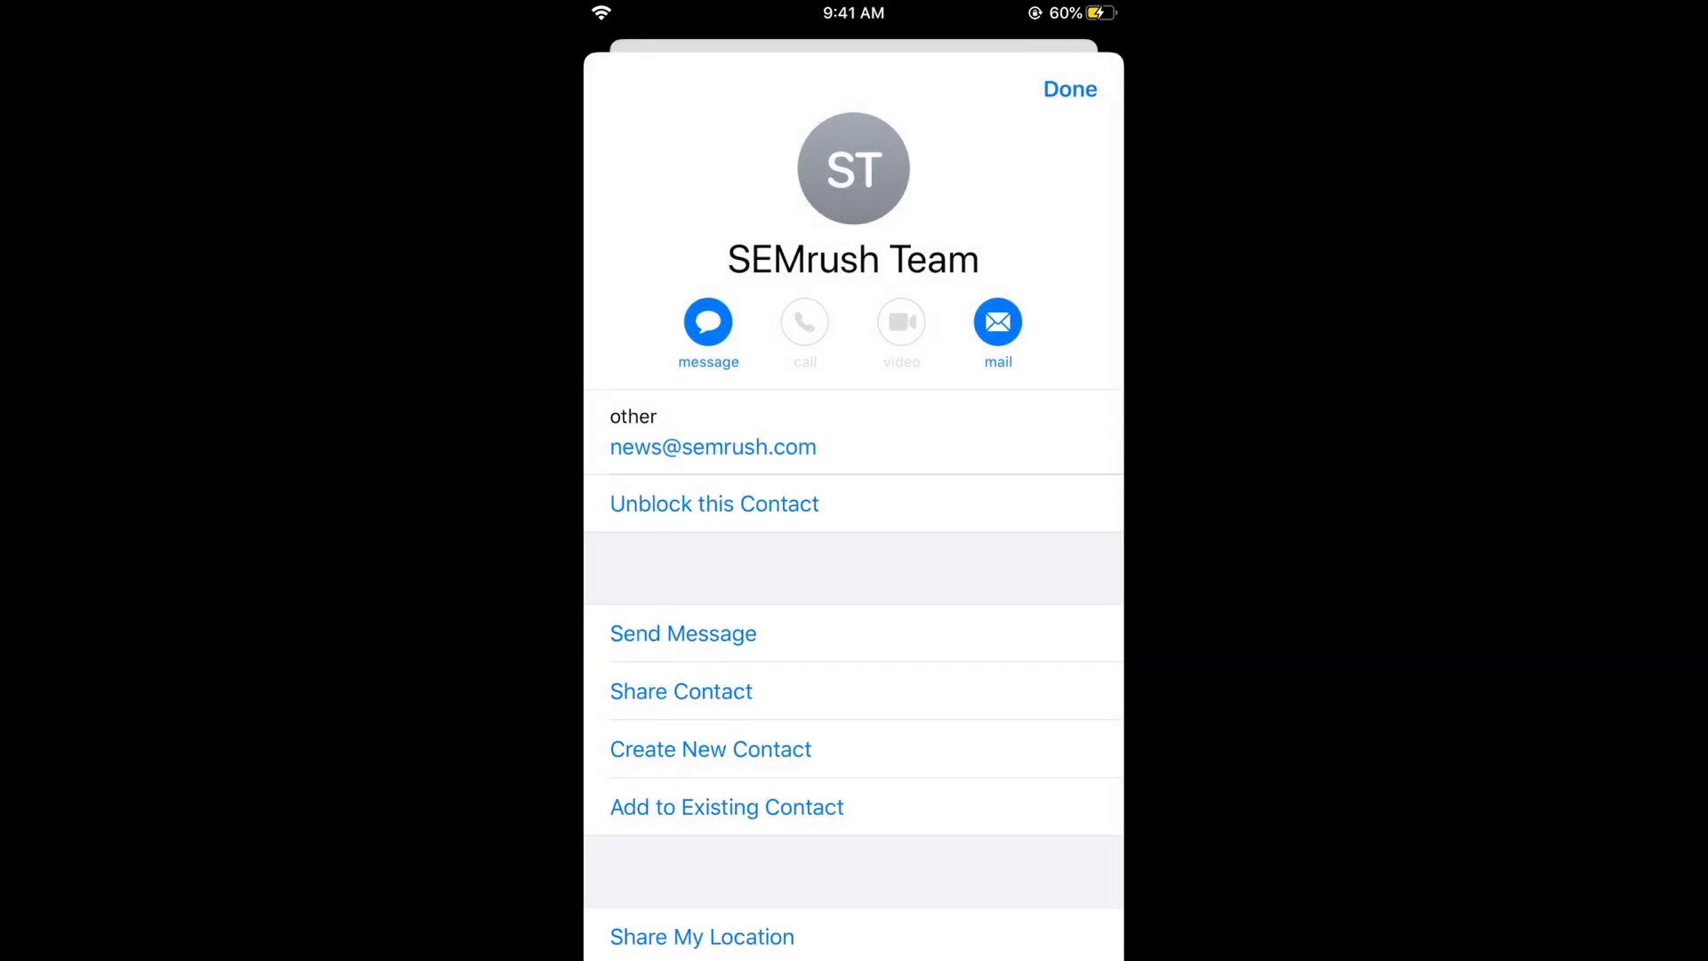
left_click(1067, 89)
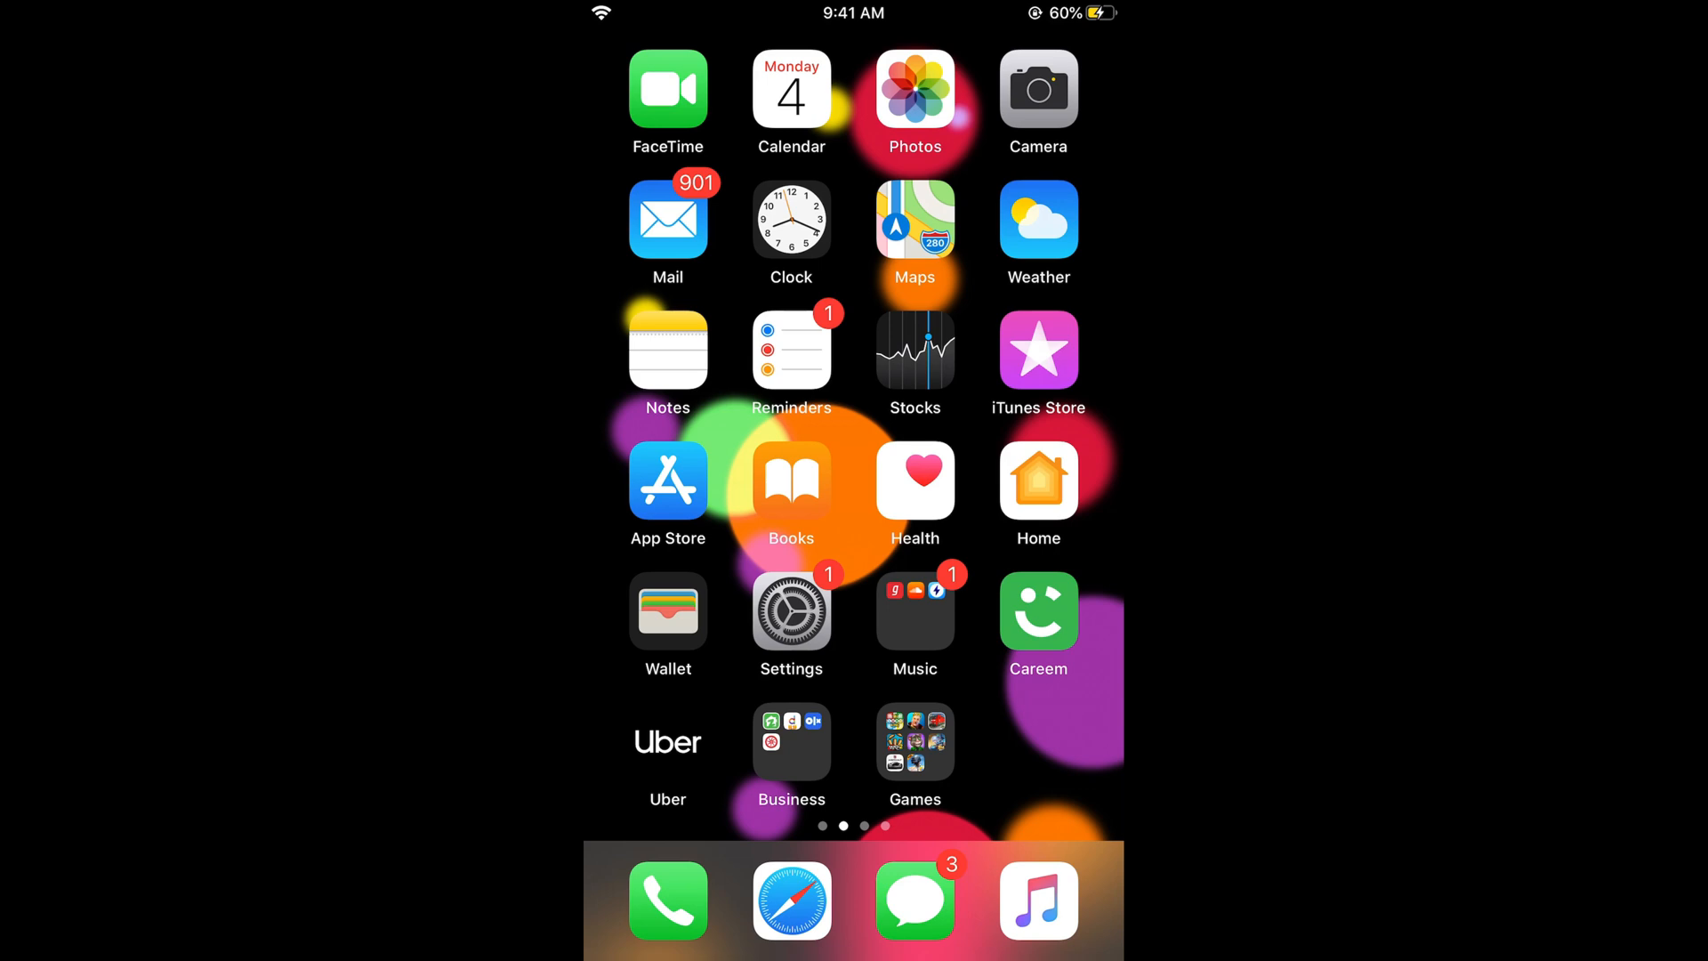
Scroll Settings to Mail's Blocked Sender Options, showing blocked mail marked and kept in inbox
left_click(668, 214)
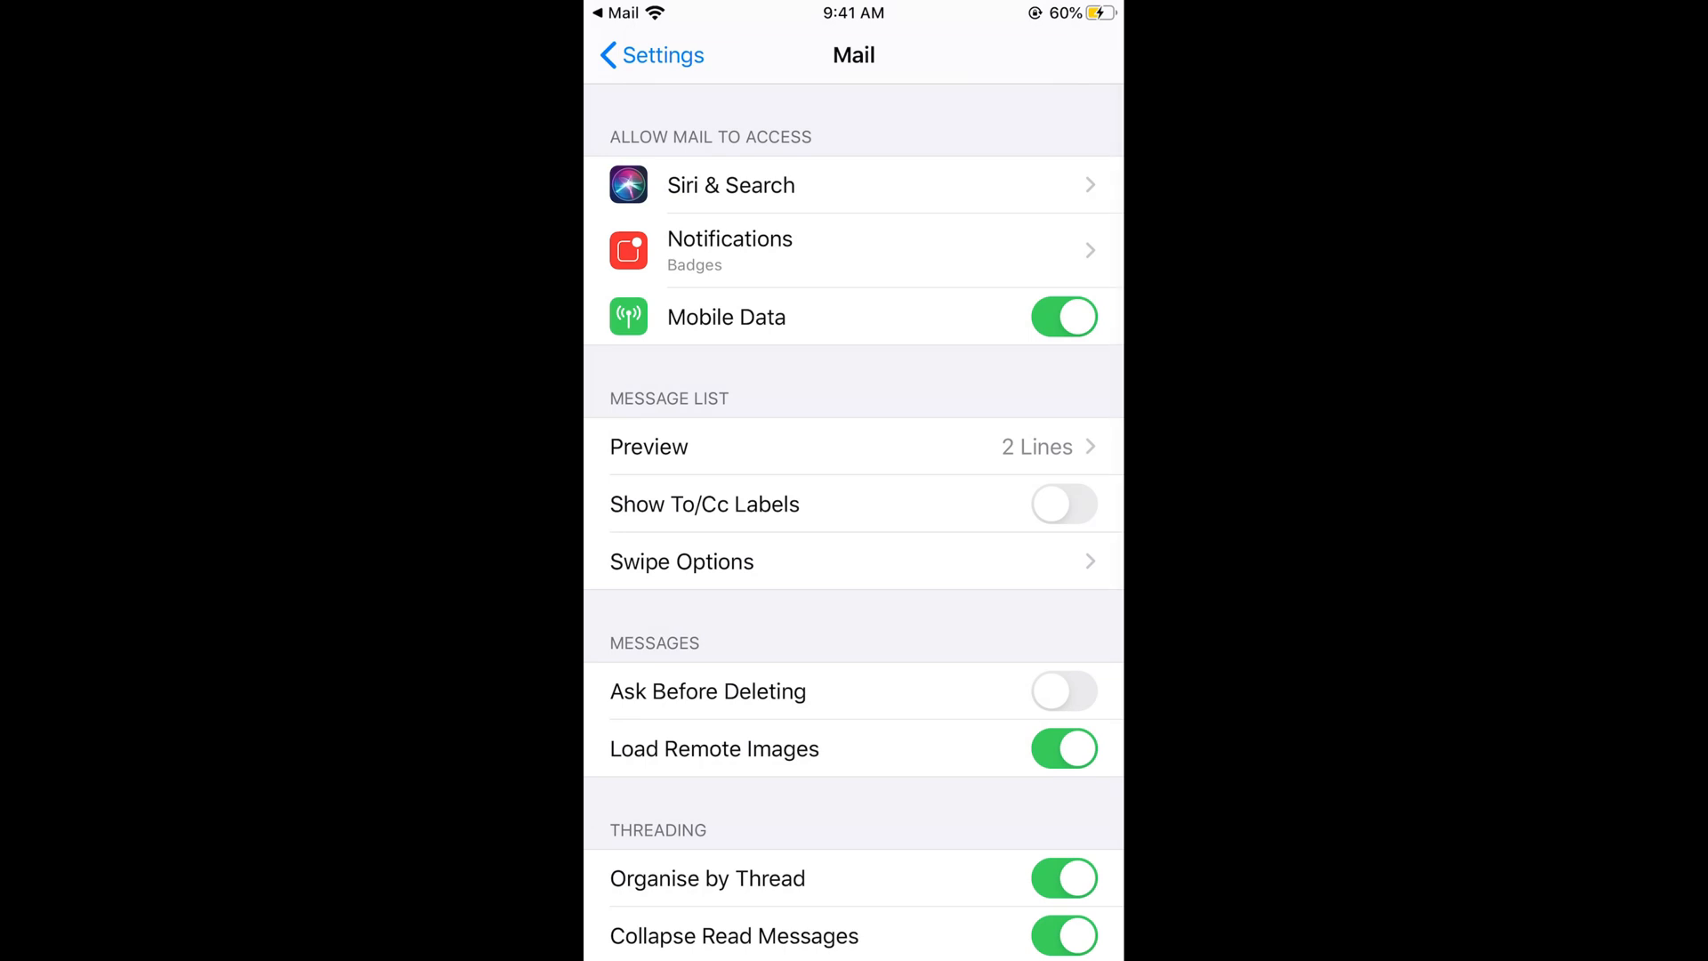
scroll("down", 3)
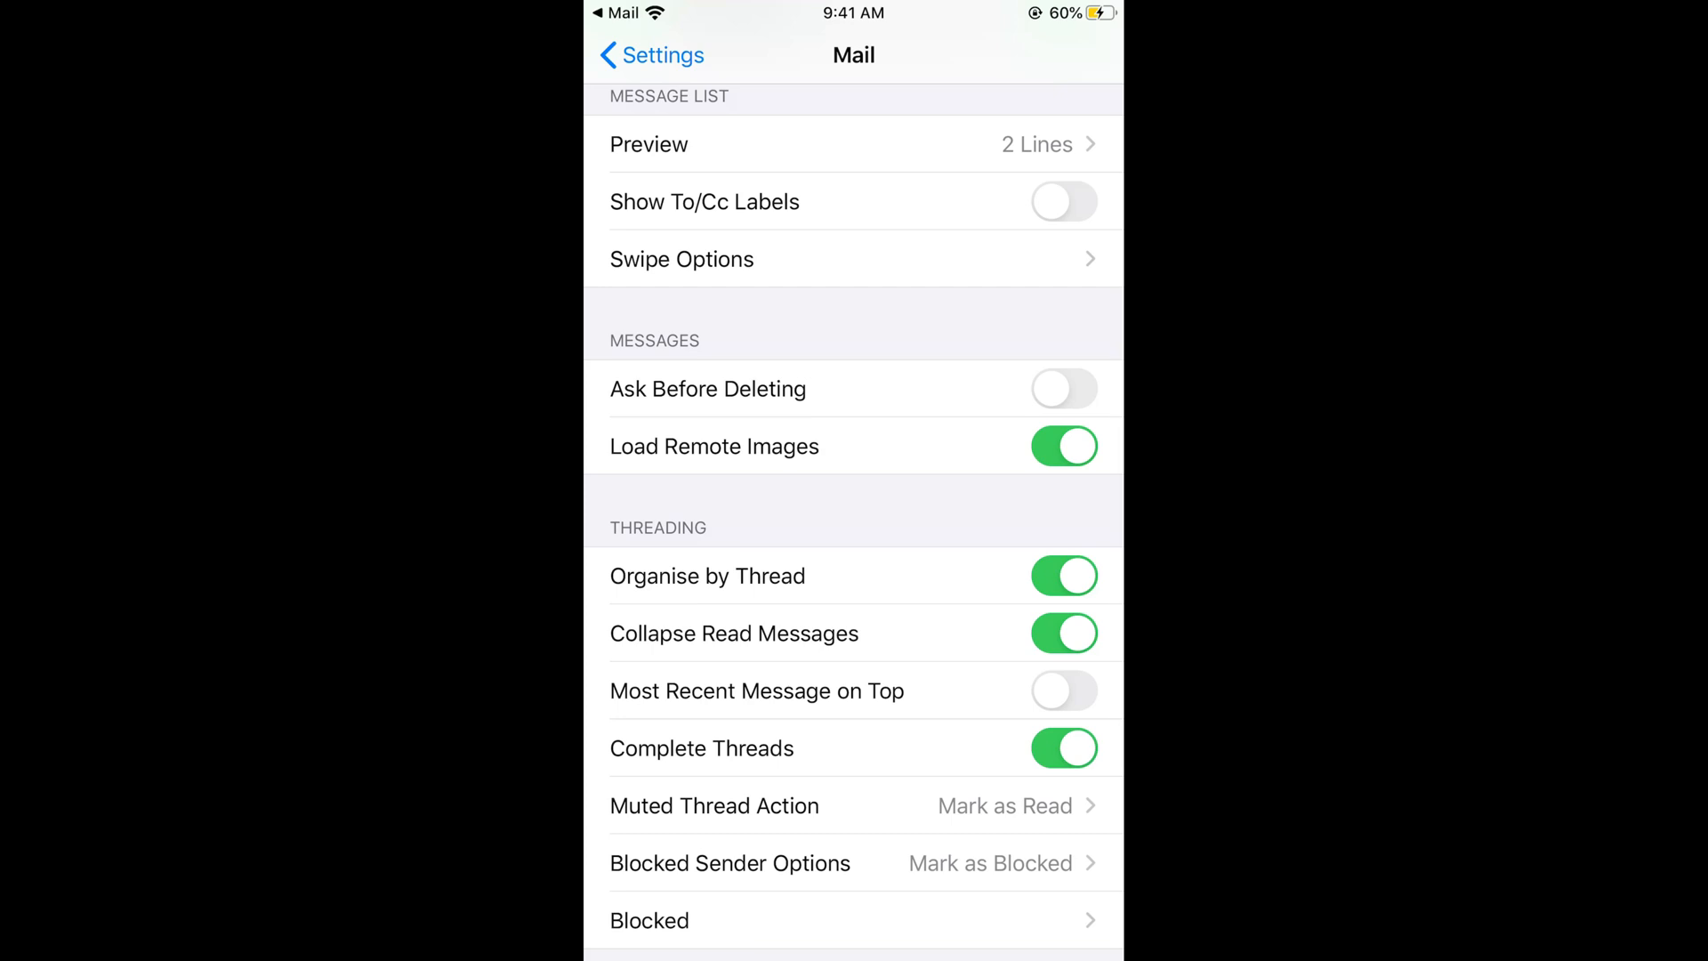
scroll("down", 3)
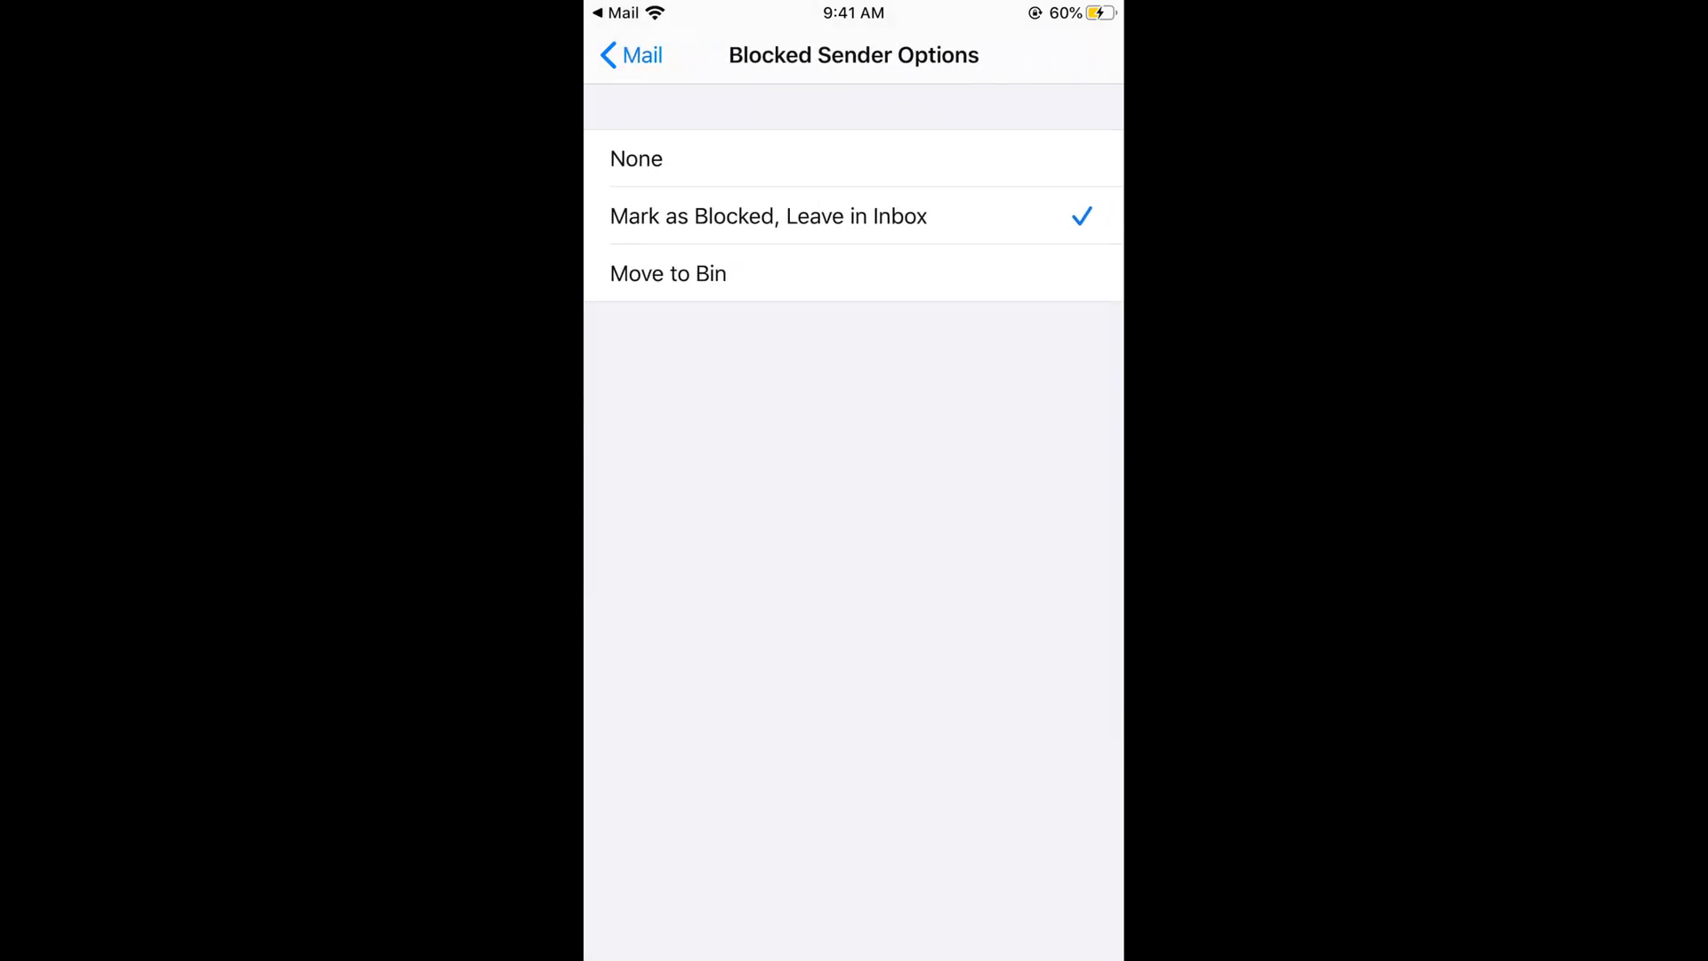
Leave Settings and launch Gmail on its inbox
left_click(668, 273)
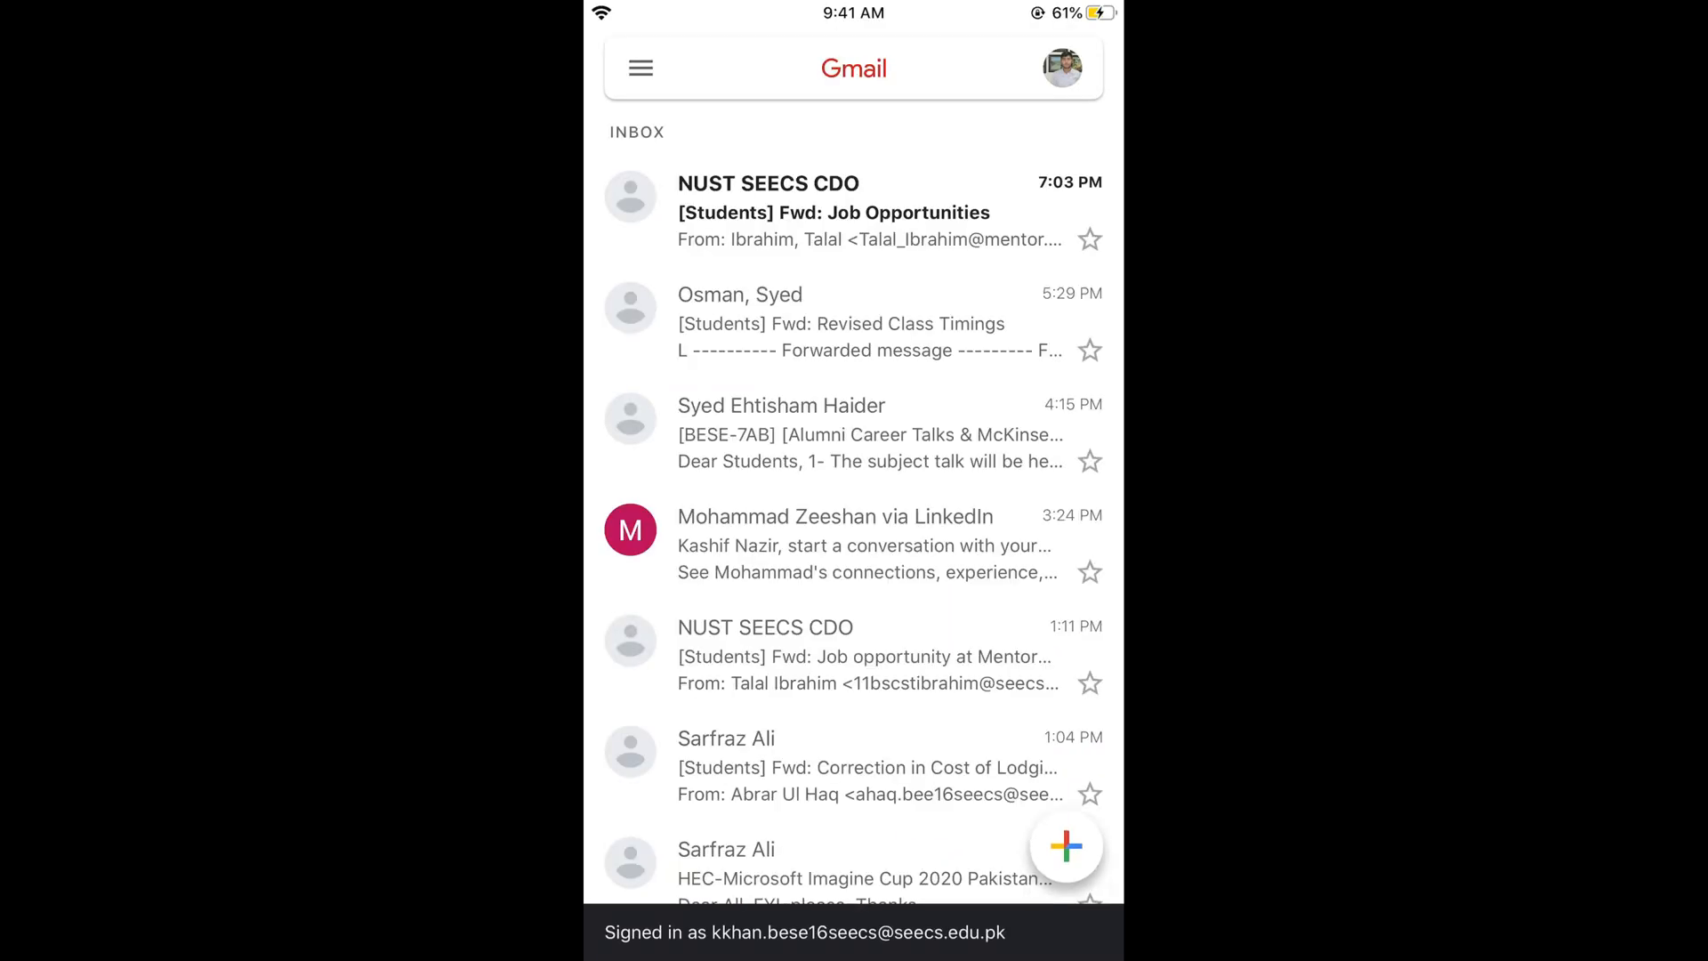
Unsubscribe from SEMrush Team via the message's more-actions menu and confirm
scroll("down", 3)
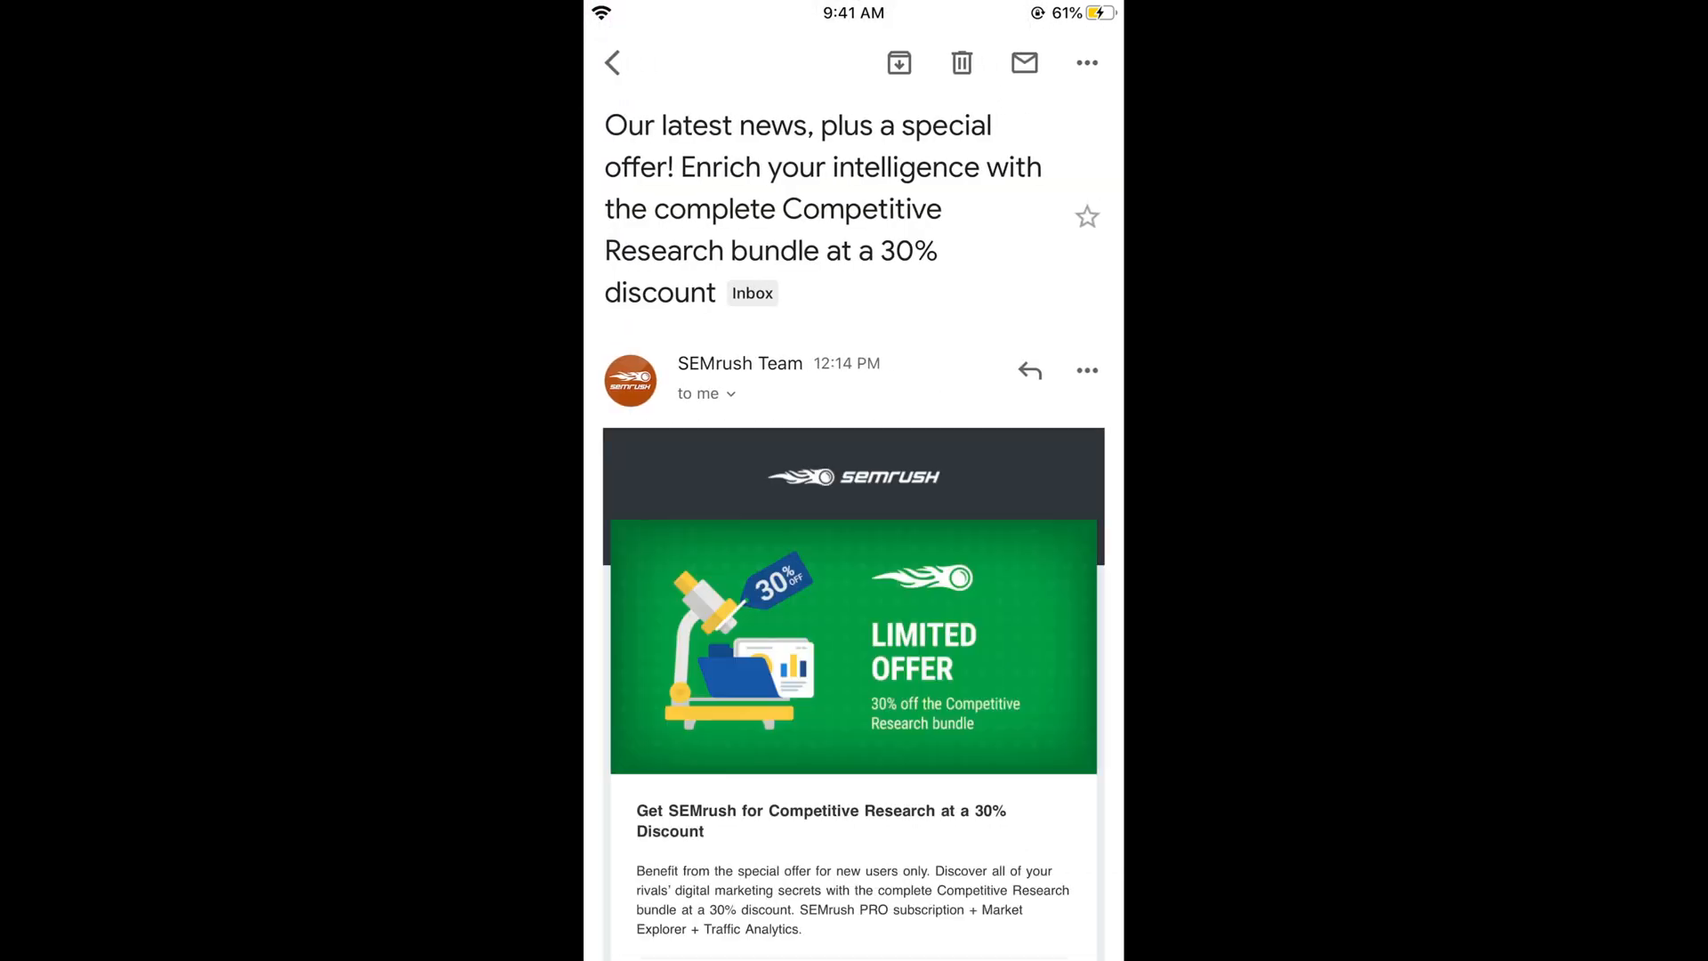
left_click(1086, 63)
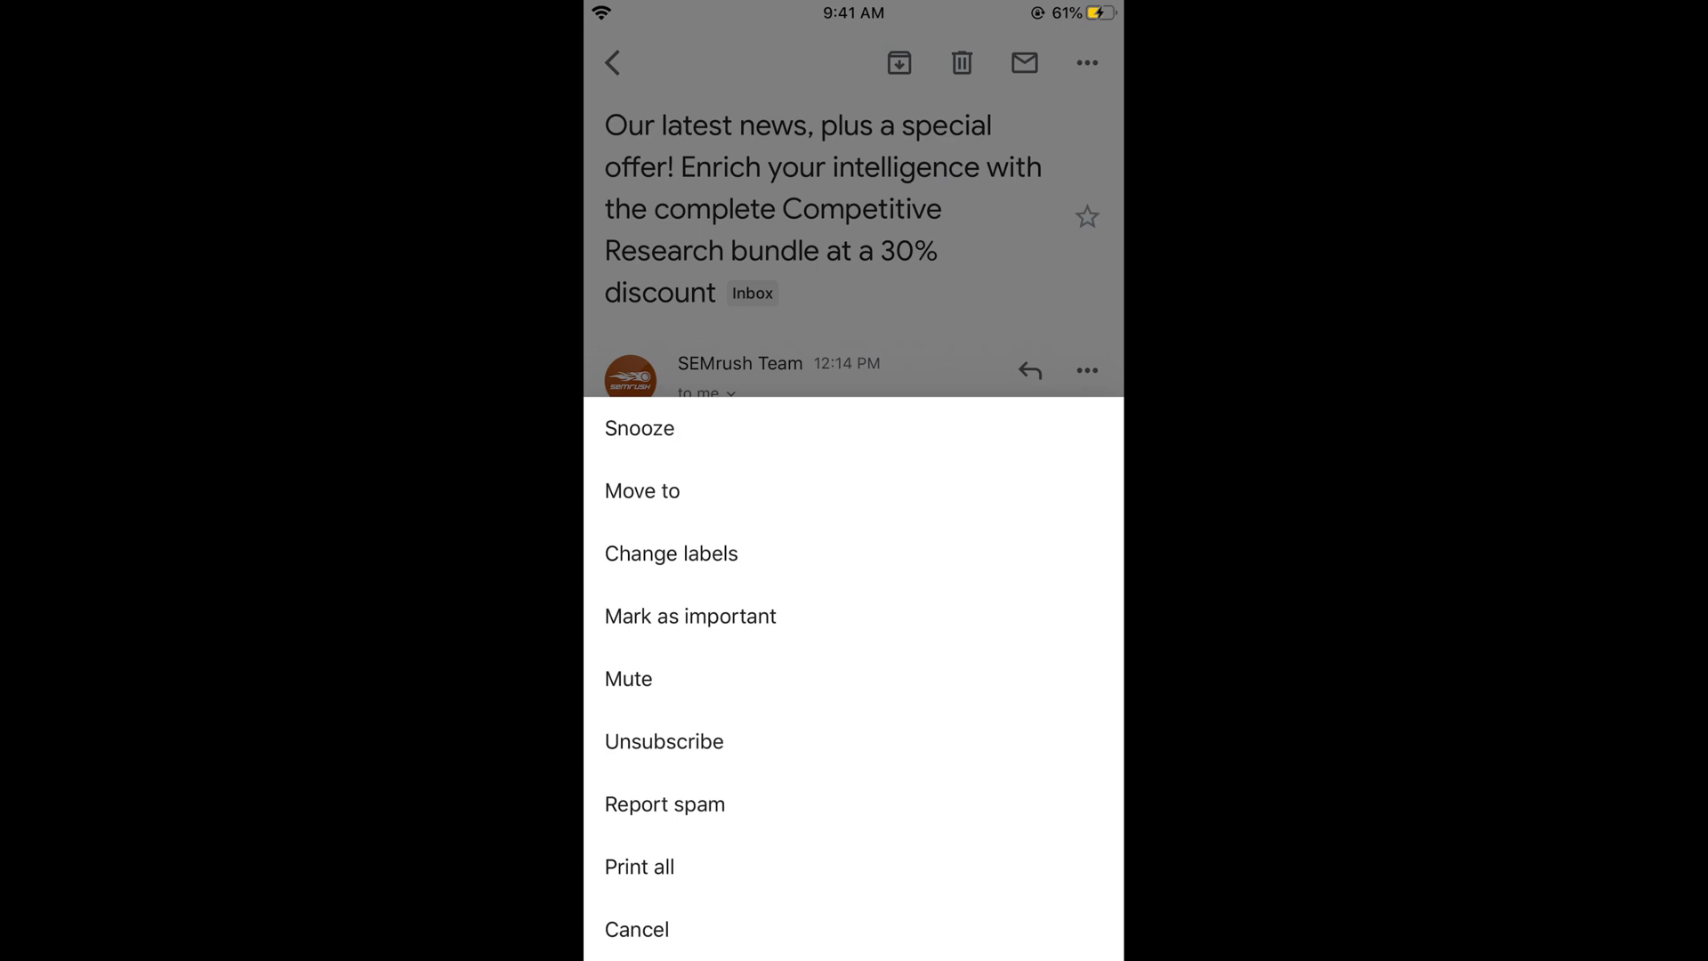
left_click(664, 741)
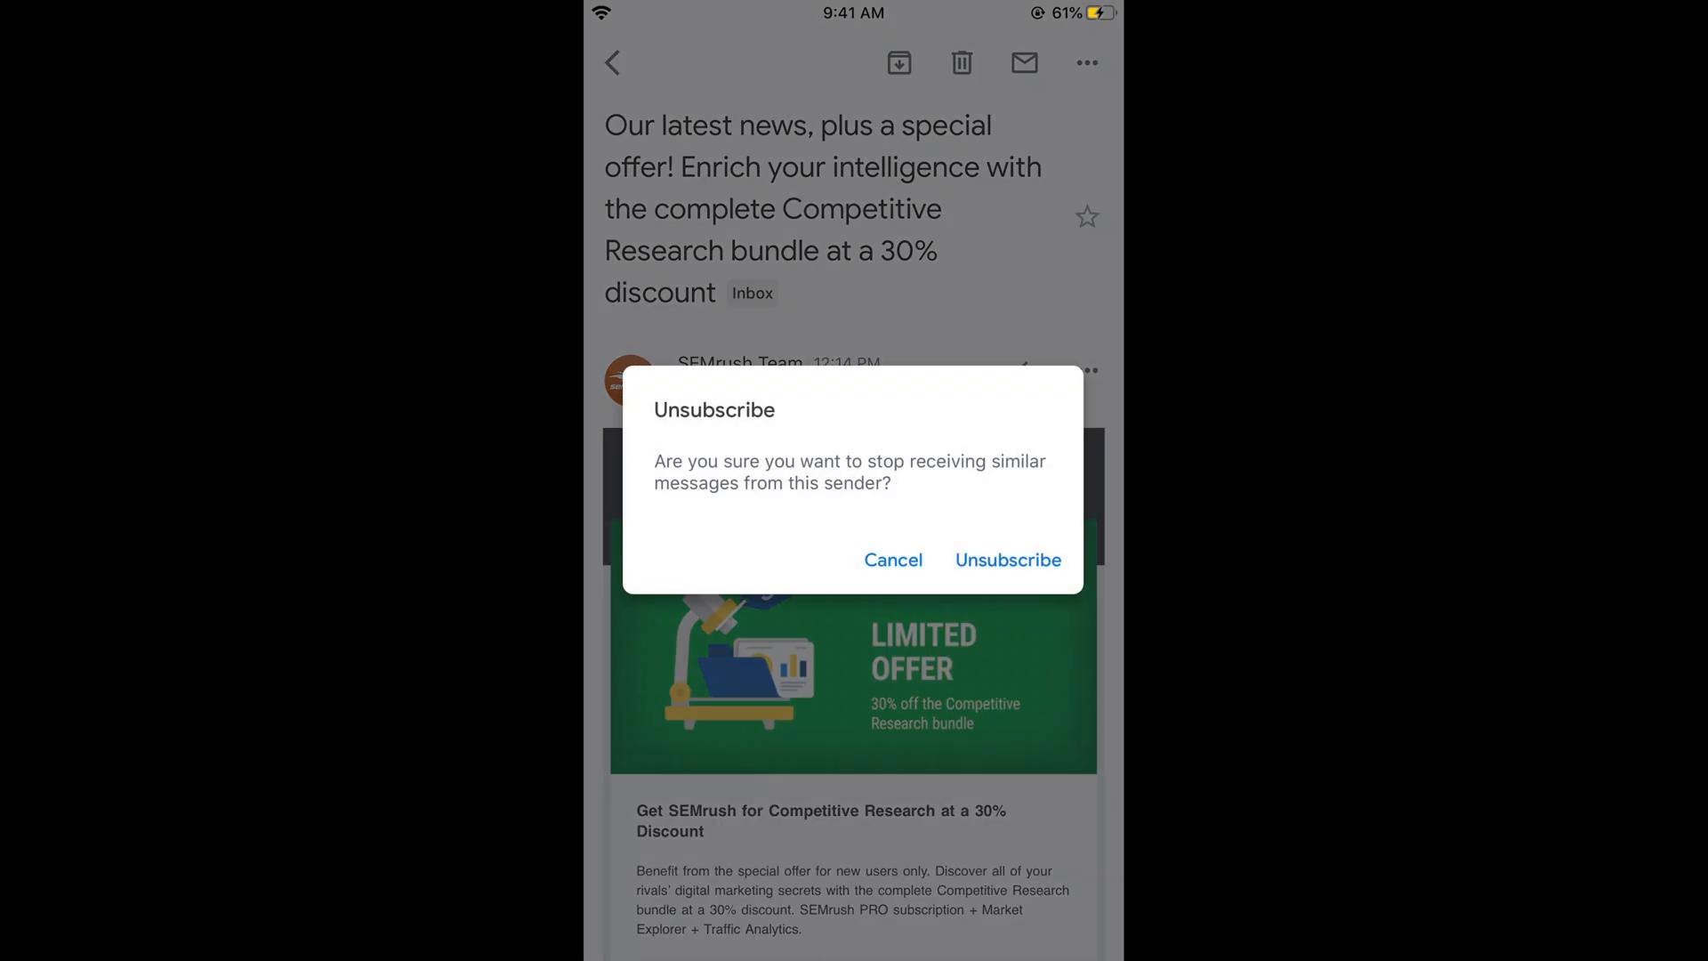
left_click(1006, 560)
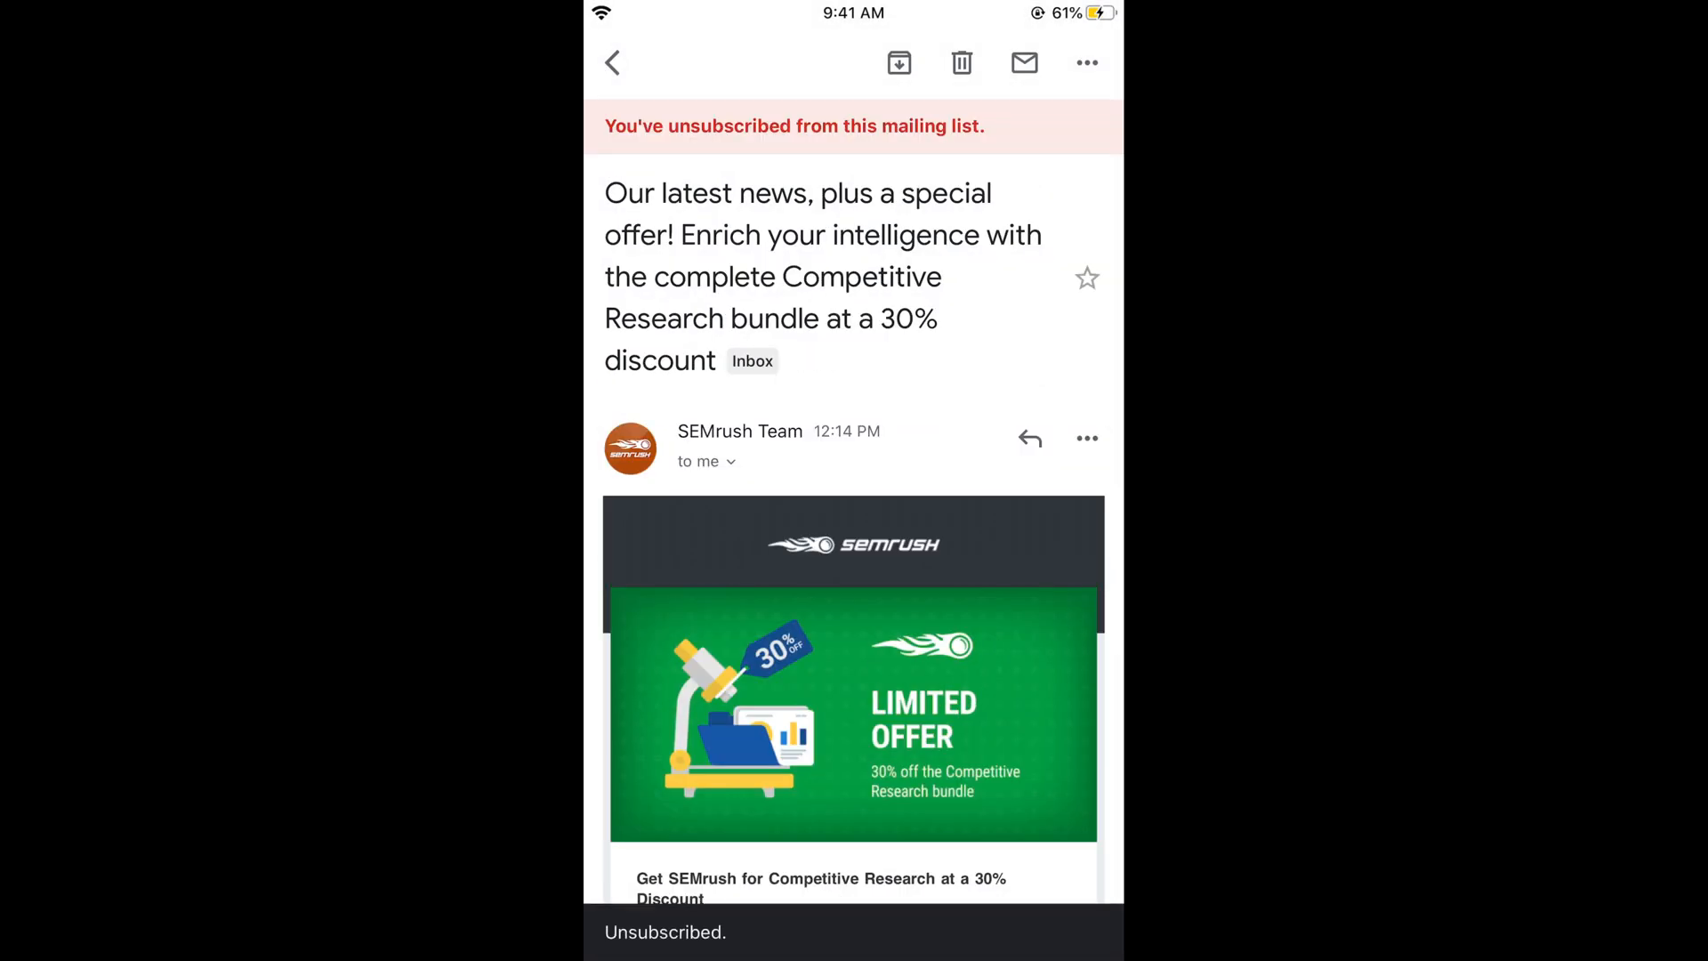